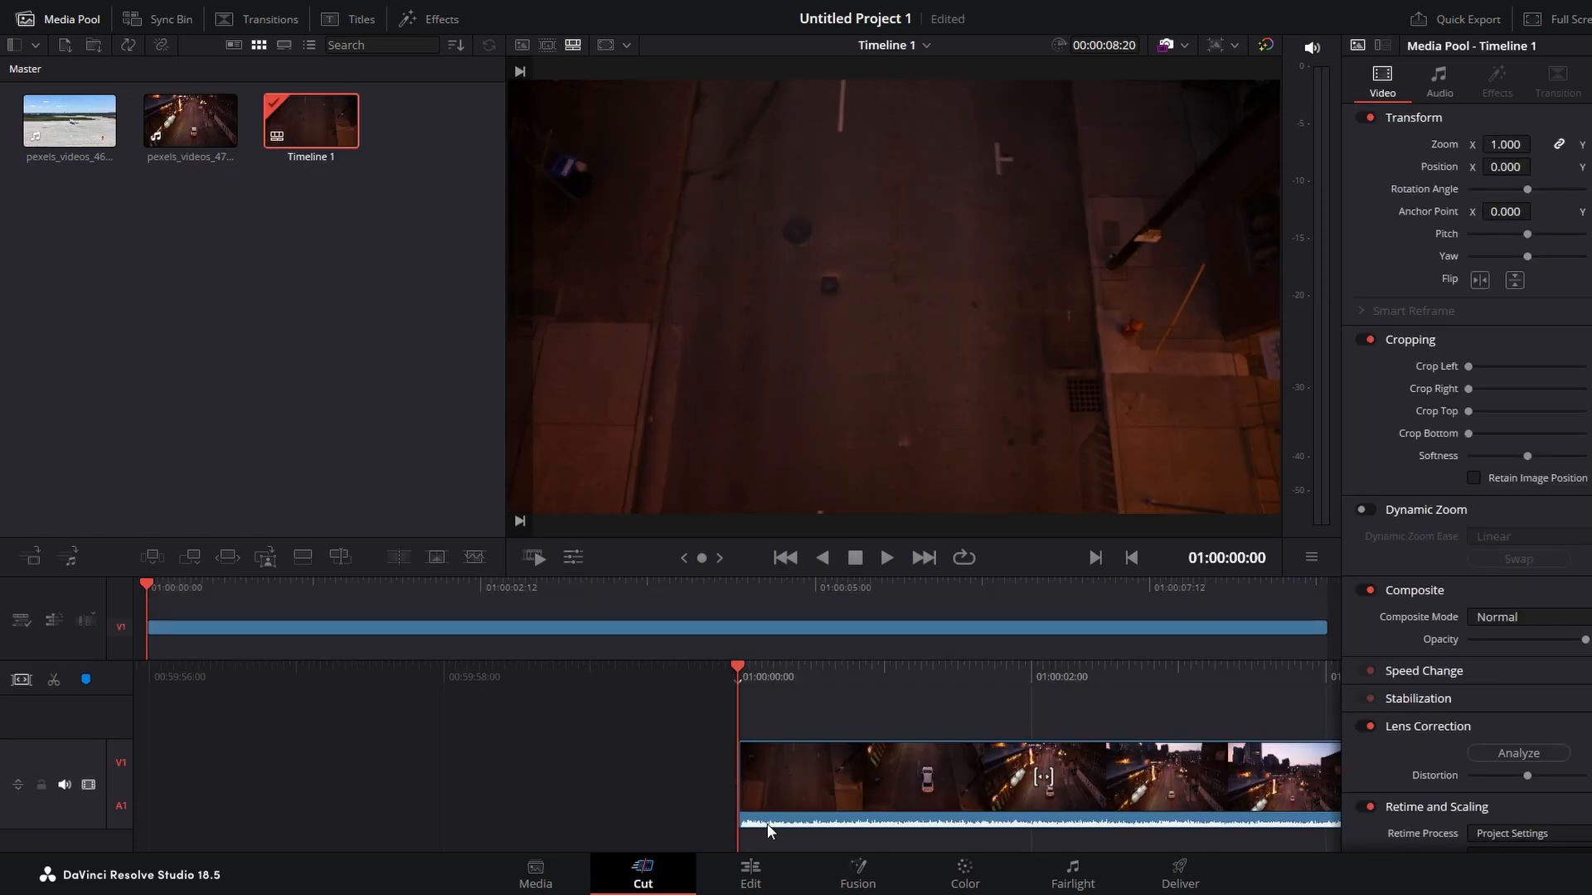
# Switch from the Cut page to the Edit page
pyautogui.click(749, 871)
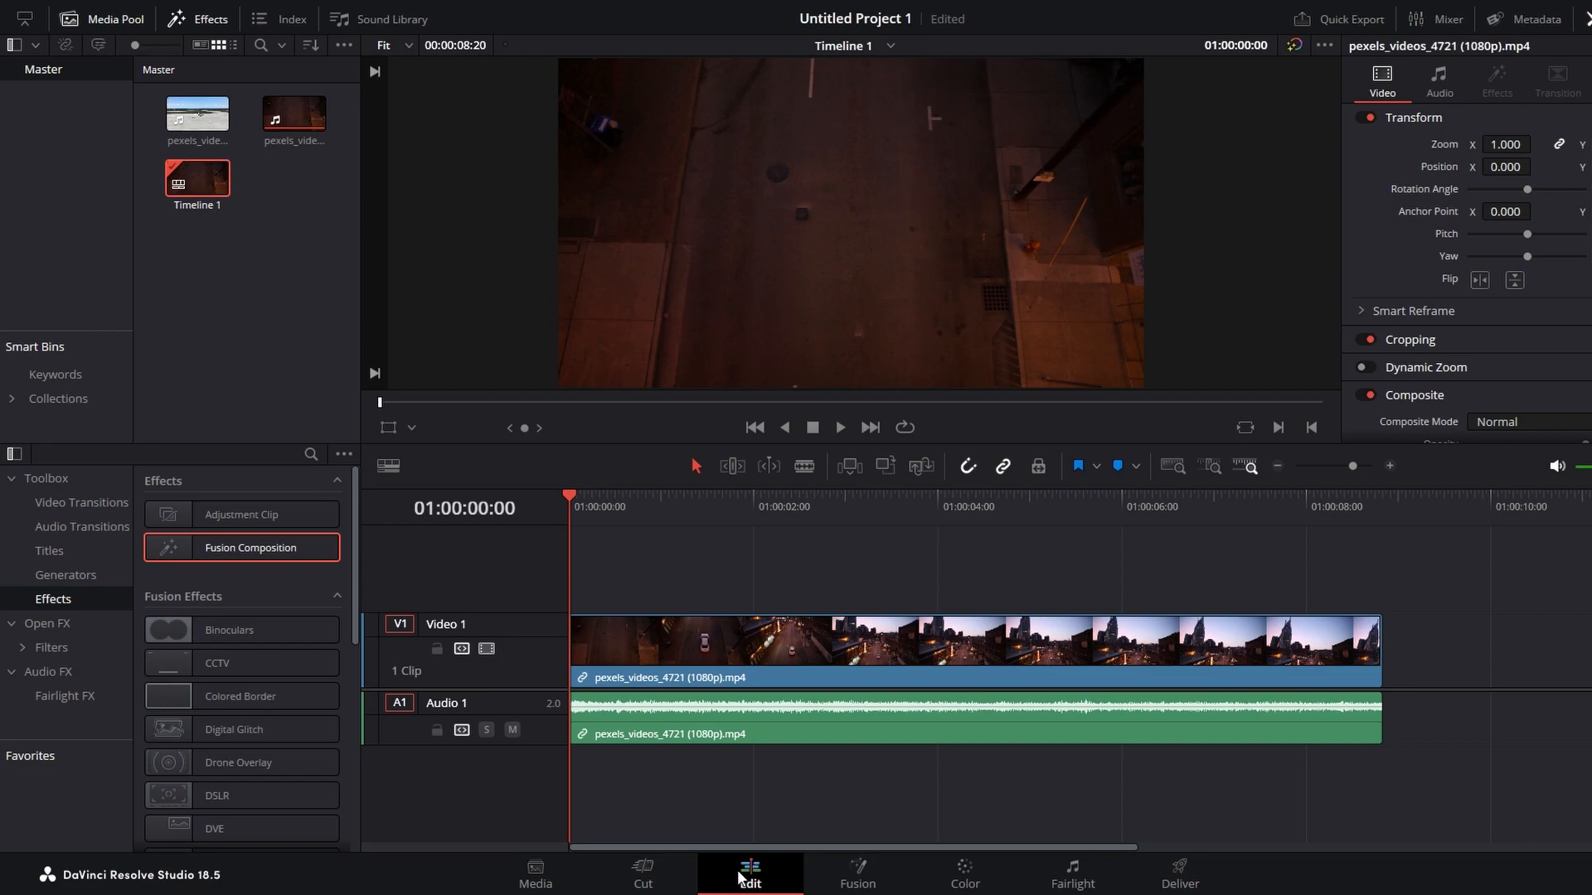
pyautogui.moveTo(705, 818)
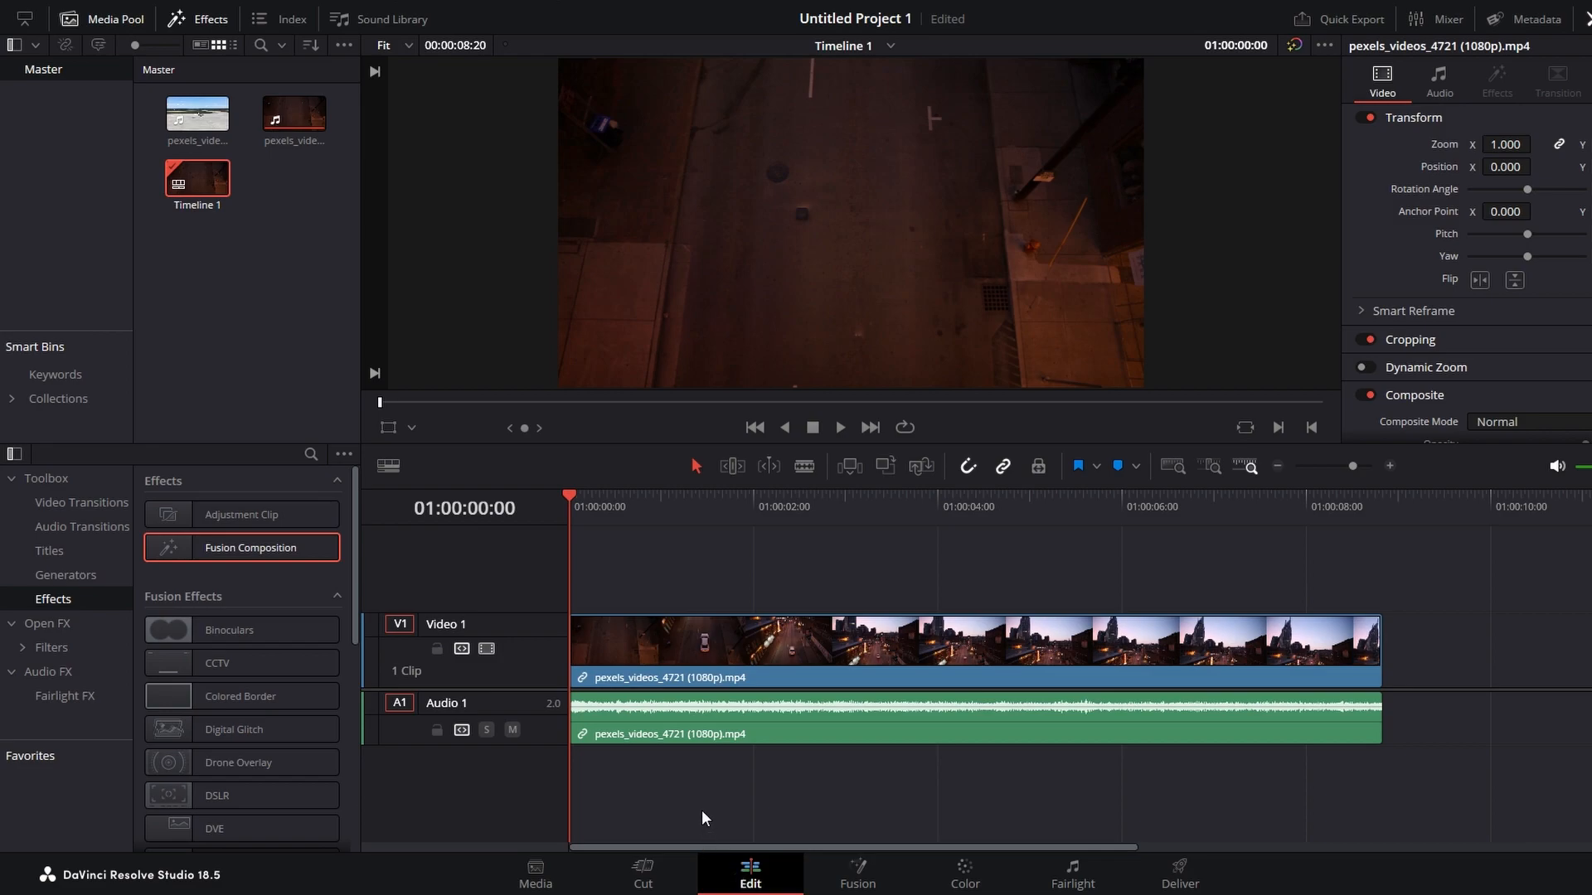
pyautogui.moveTo(170, 154)
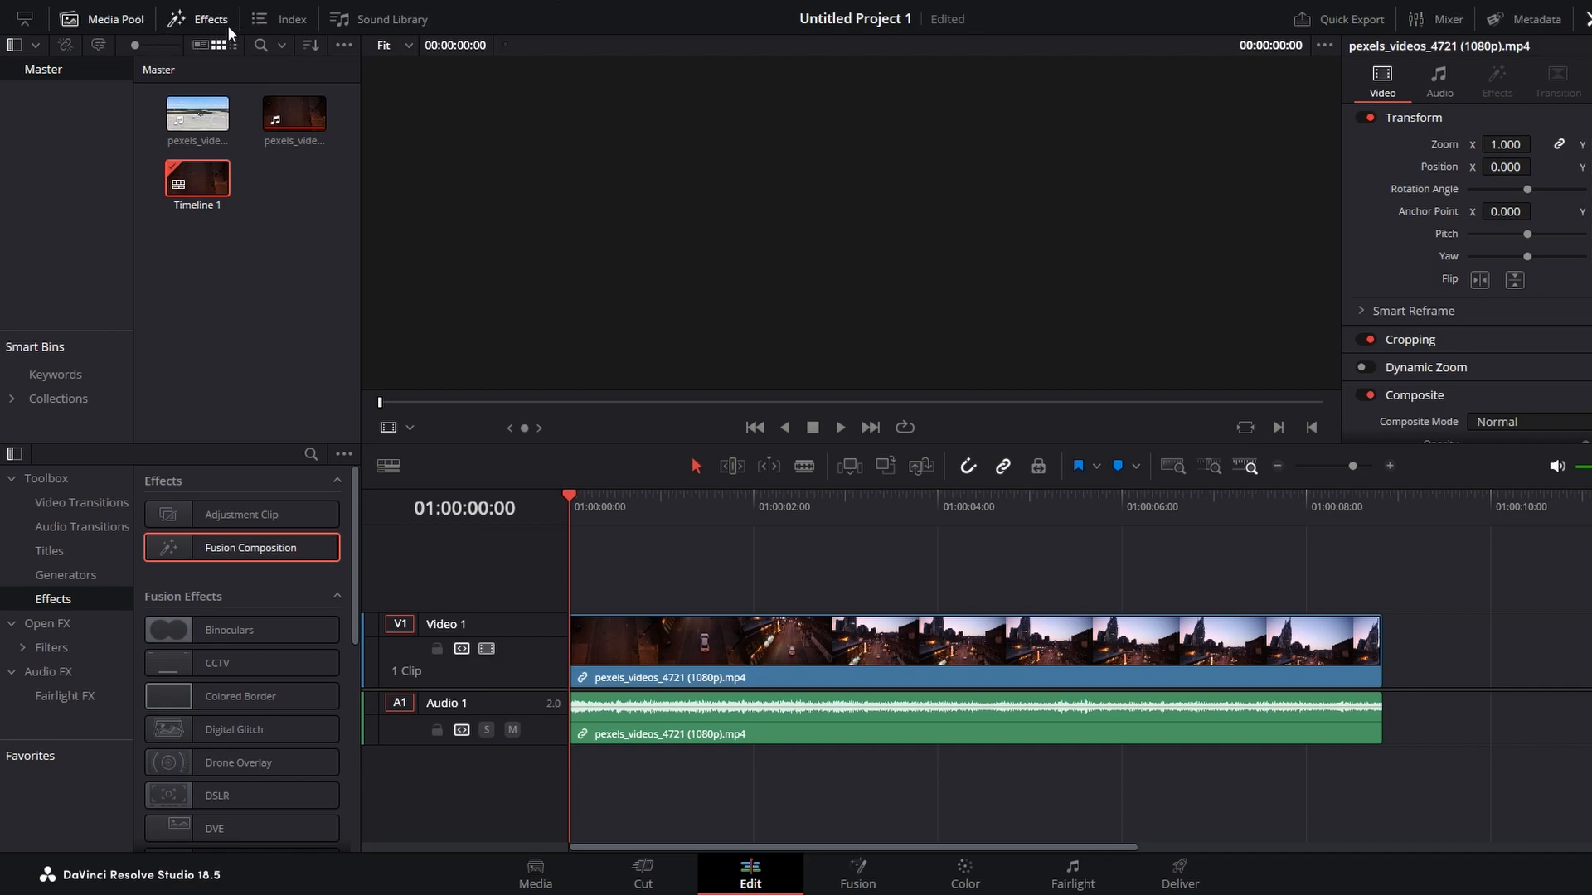
# Add a Text+ title from Toolbox > Titles onto a new Video 2 track
pyautogui.click(49, 551)
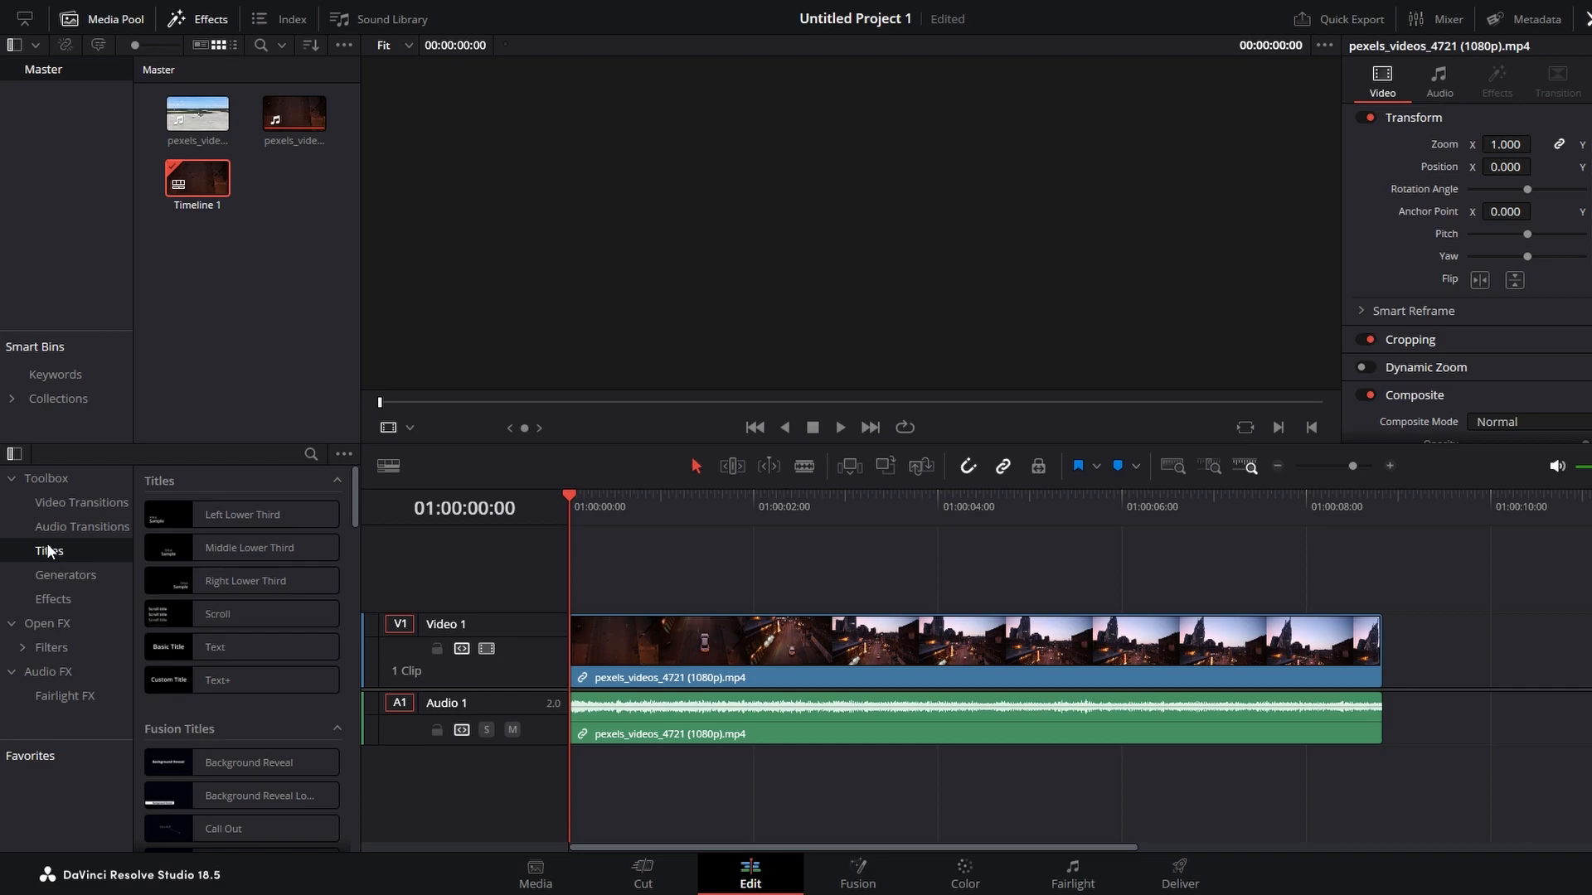
pyautogui.click(242, 679)
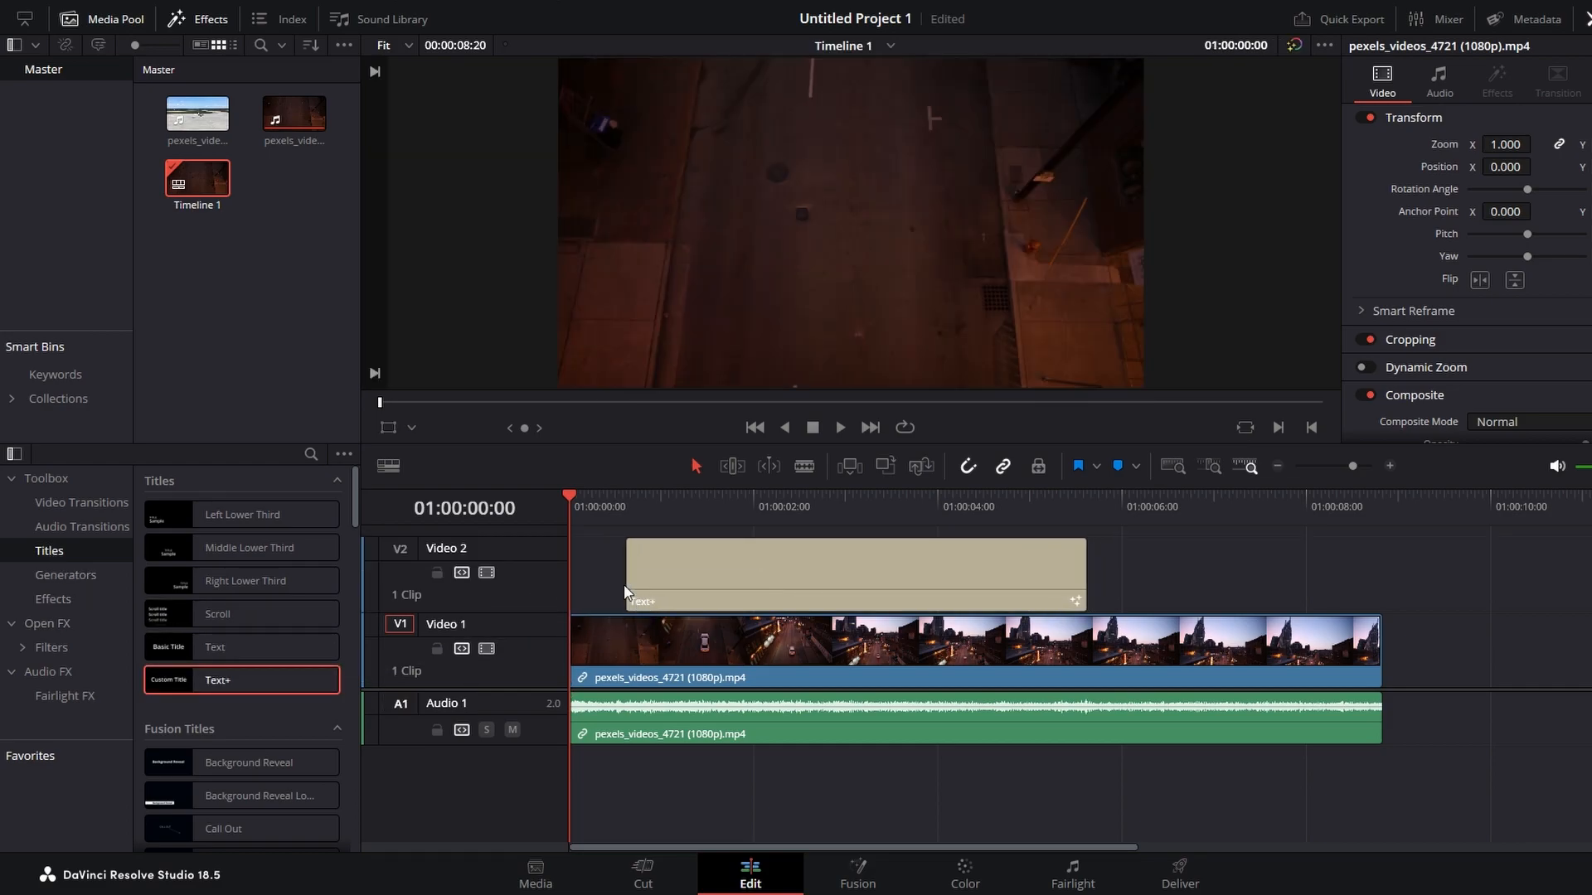
# Add a Slide transition at the title's start, eased In & Out
pyautogui.click(854, 569)
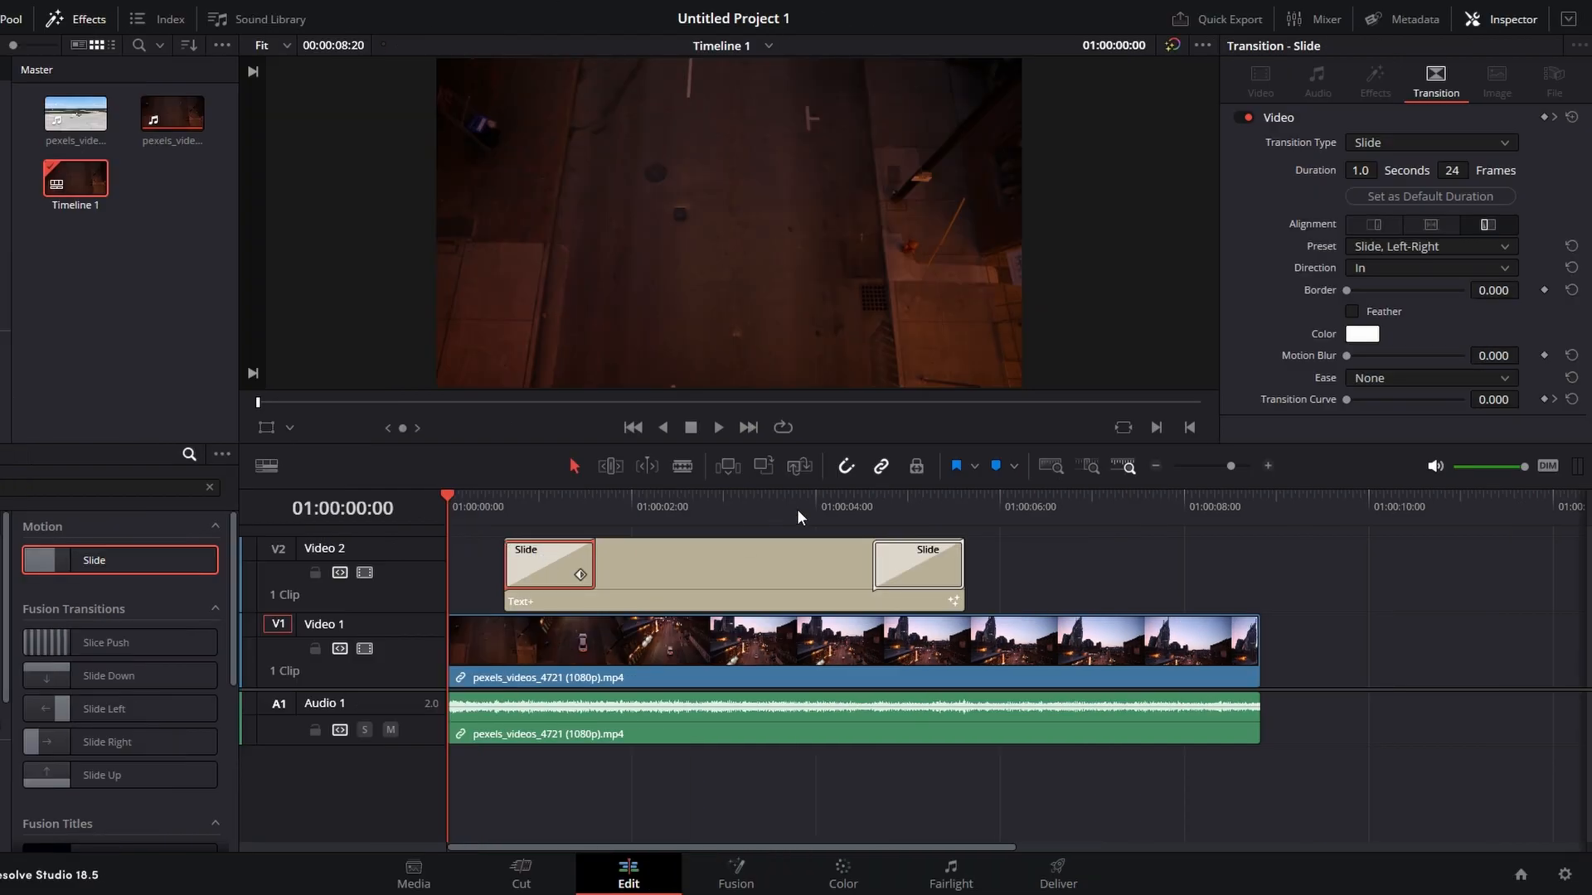
pyautogui.moveTo(1460, 36)
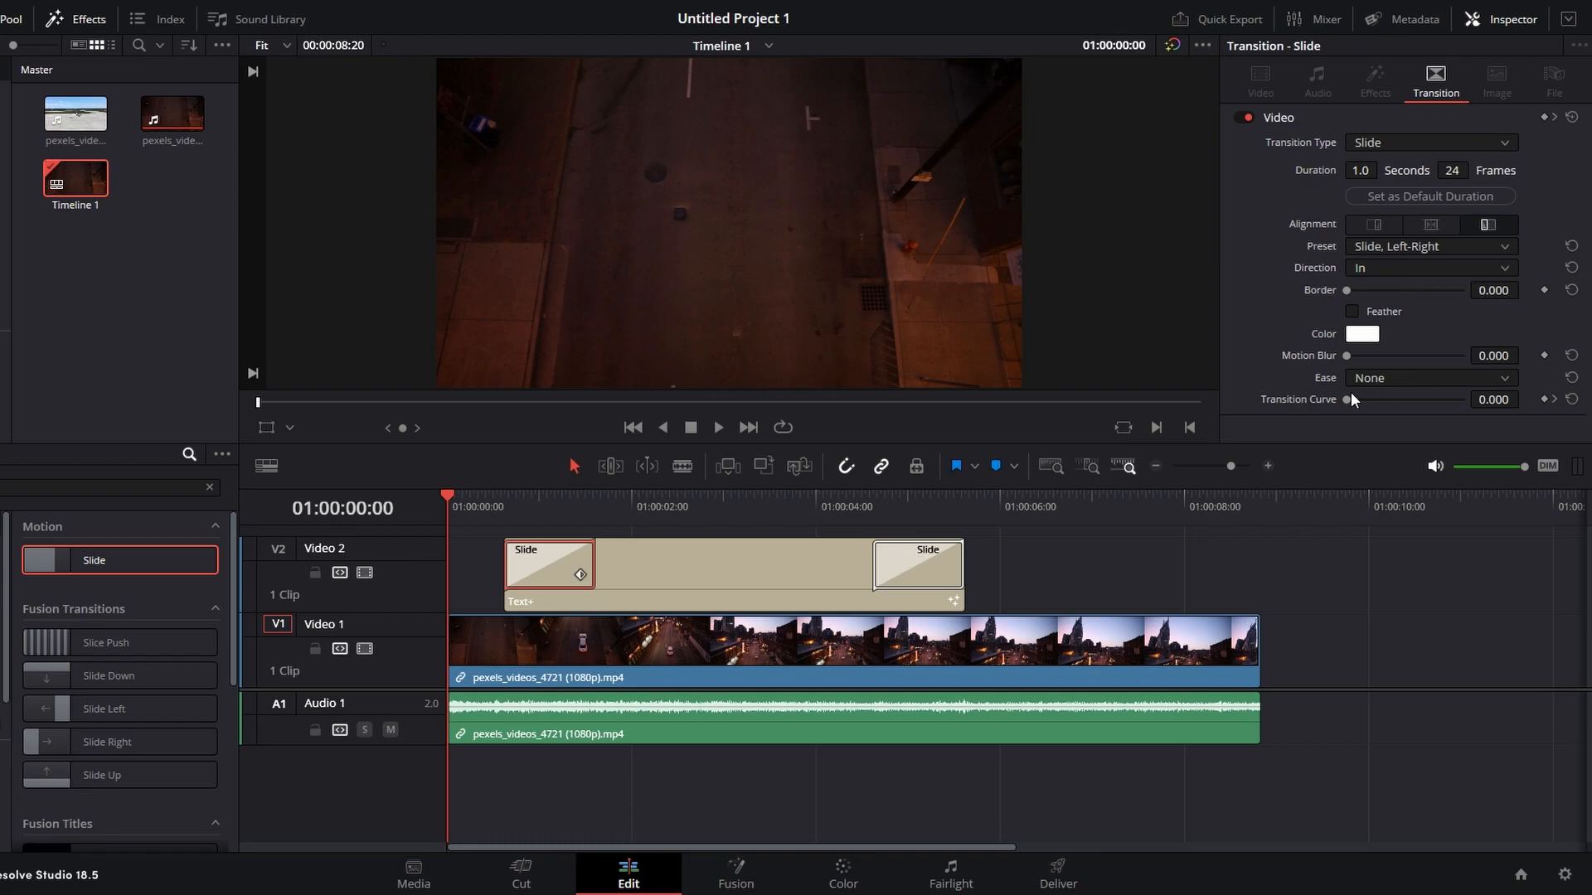
pyautogui.click(1429, 378)
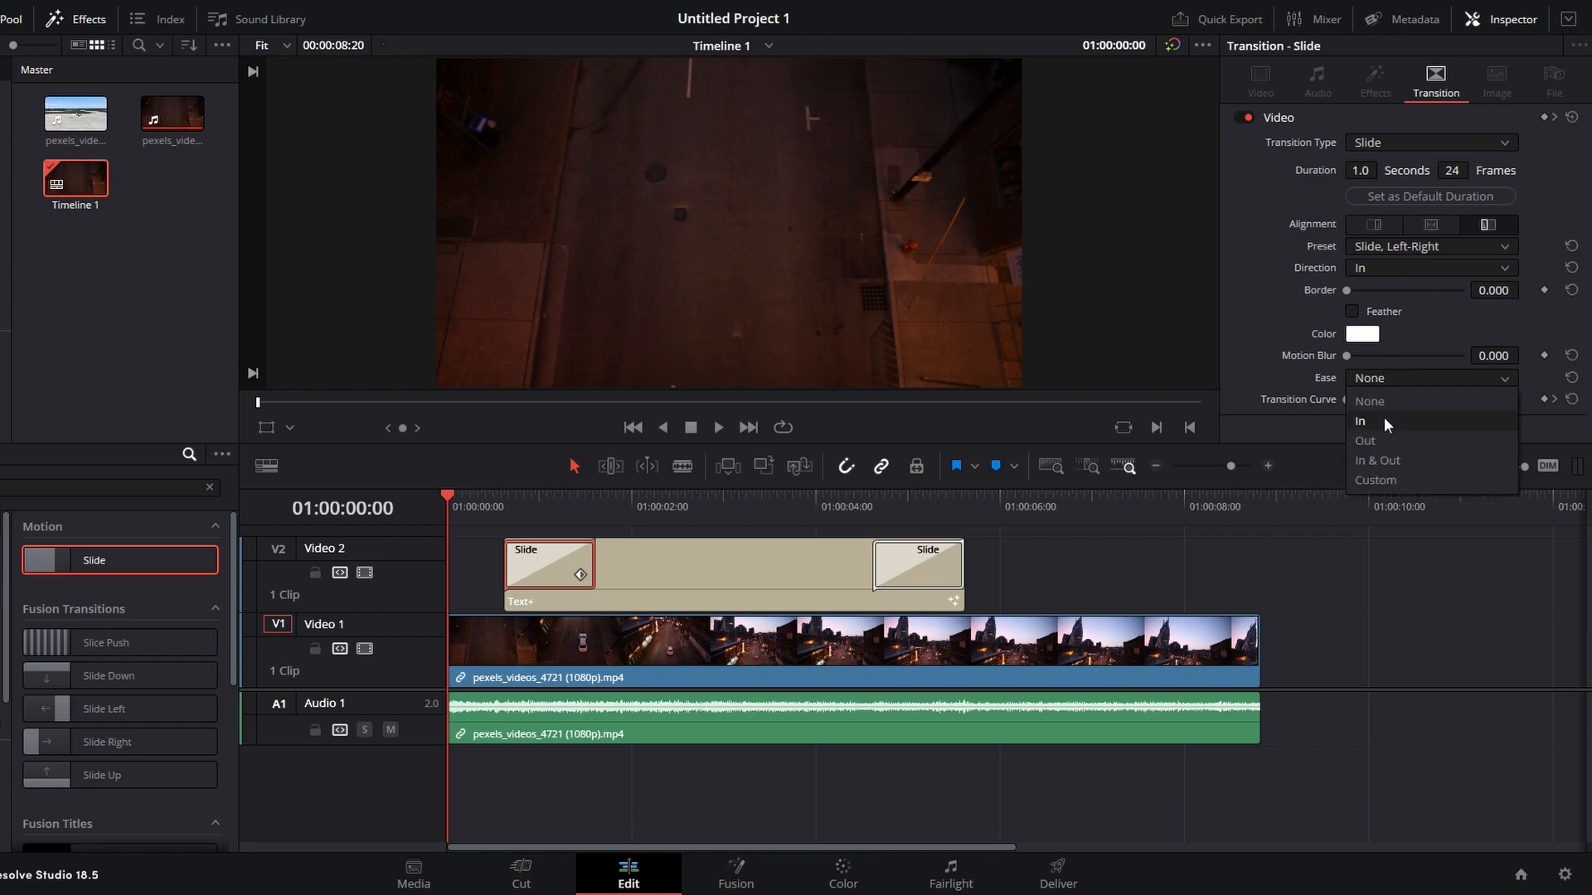
pyautogui.click(1376, 460)
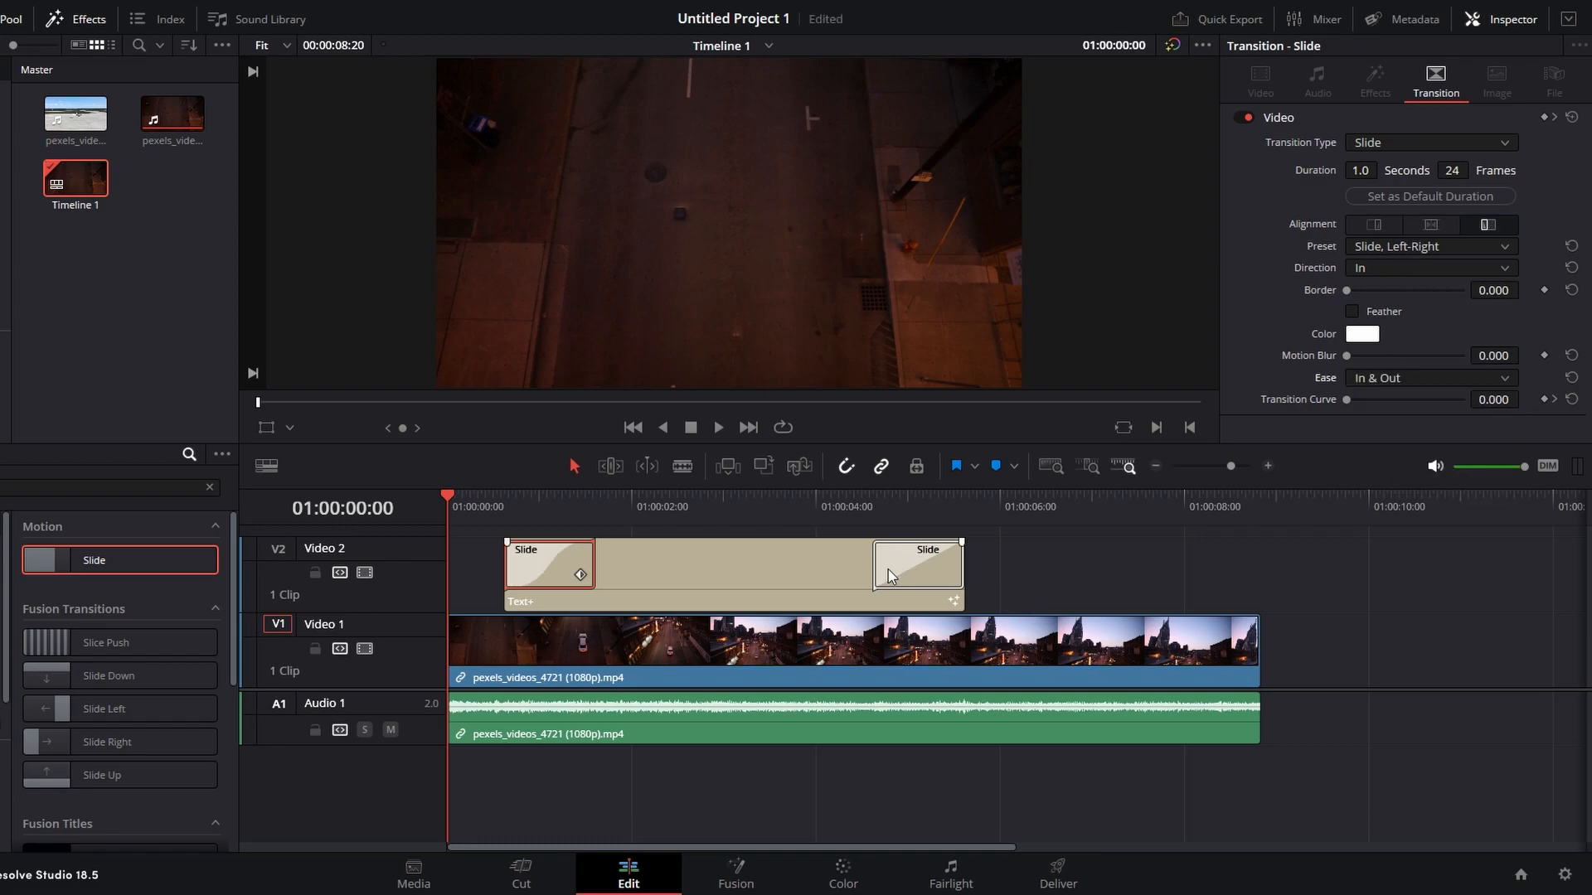
# Set the title's ending Slide transition to direction Out with In & Out easing
pyautogui.click(1426, 378)
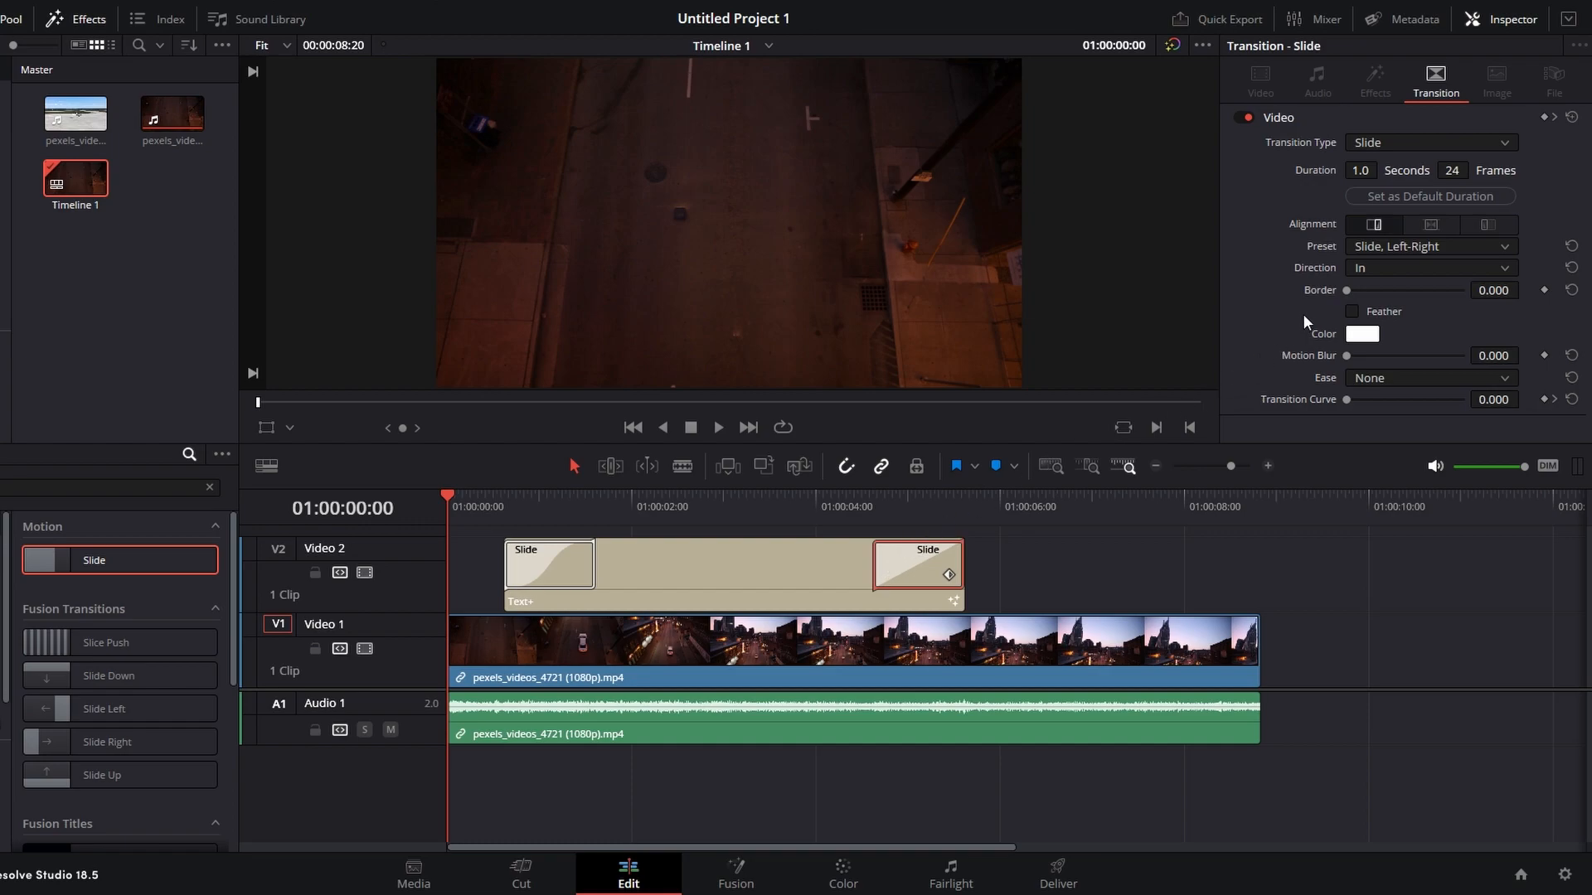
pyautogui.click(1429, 267)
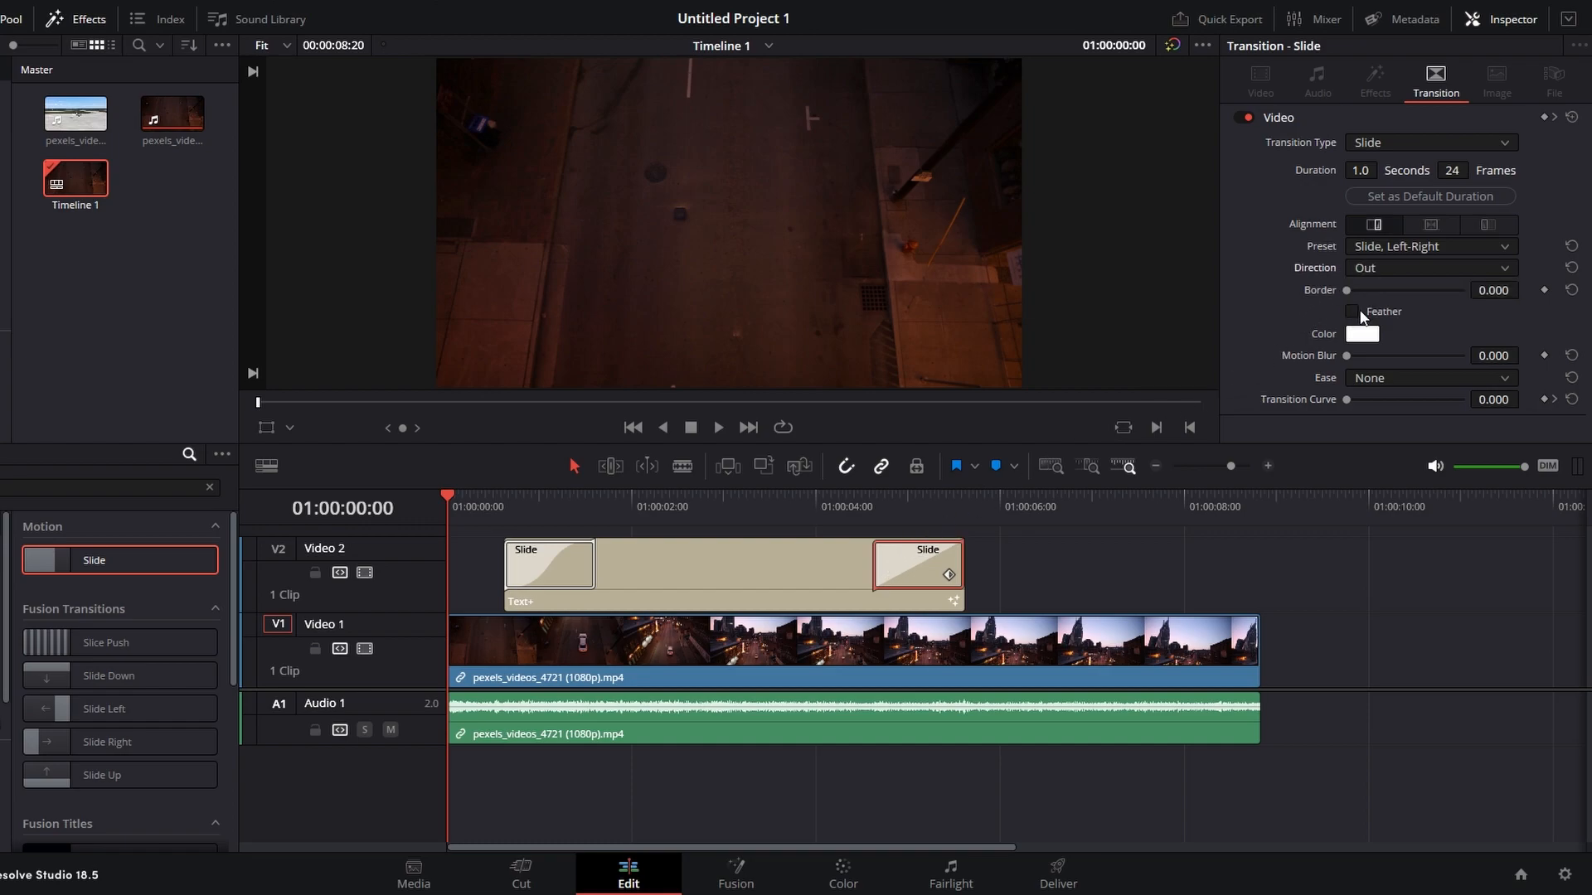
pyautogui.click(1429, 378)
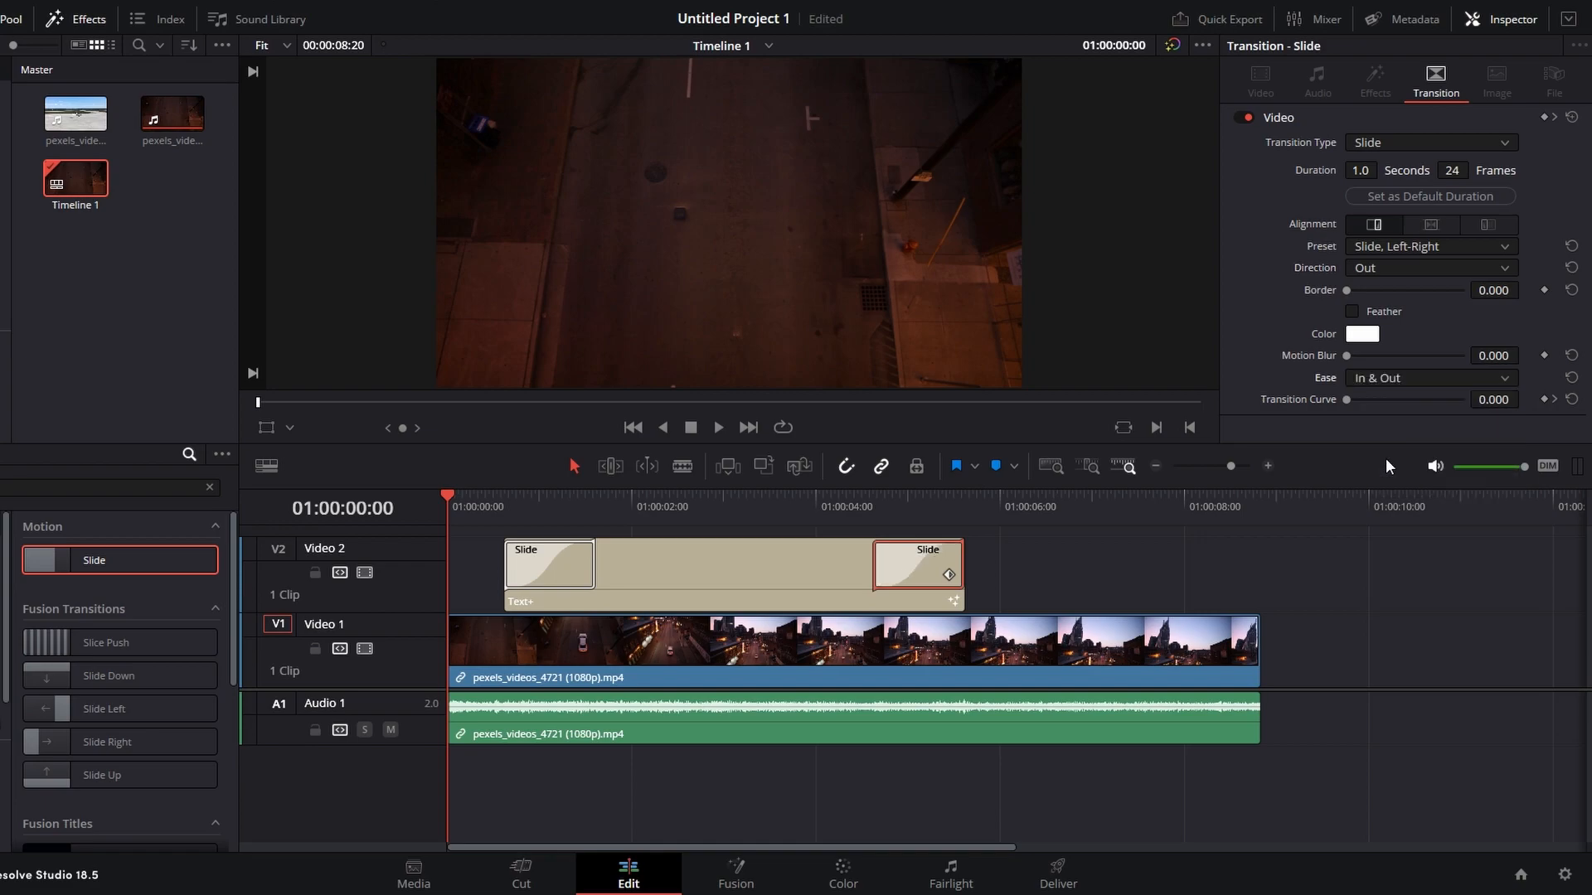
pyautogui.moveTo(1195, 497)
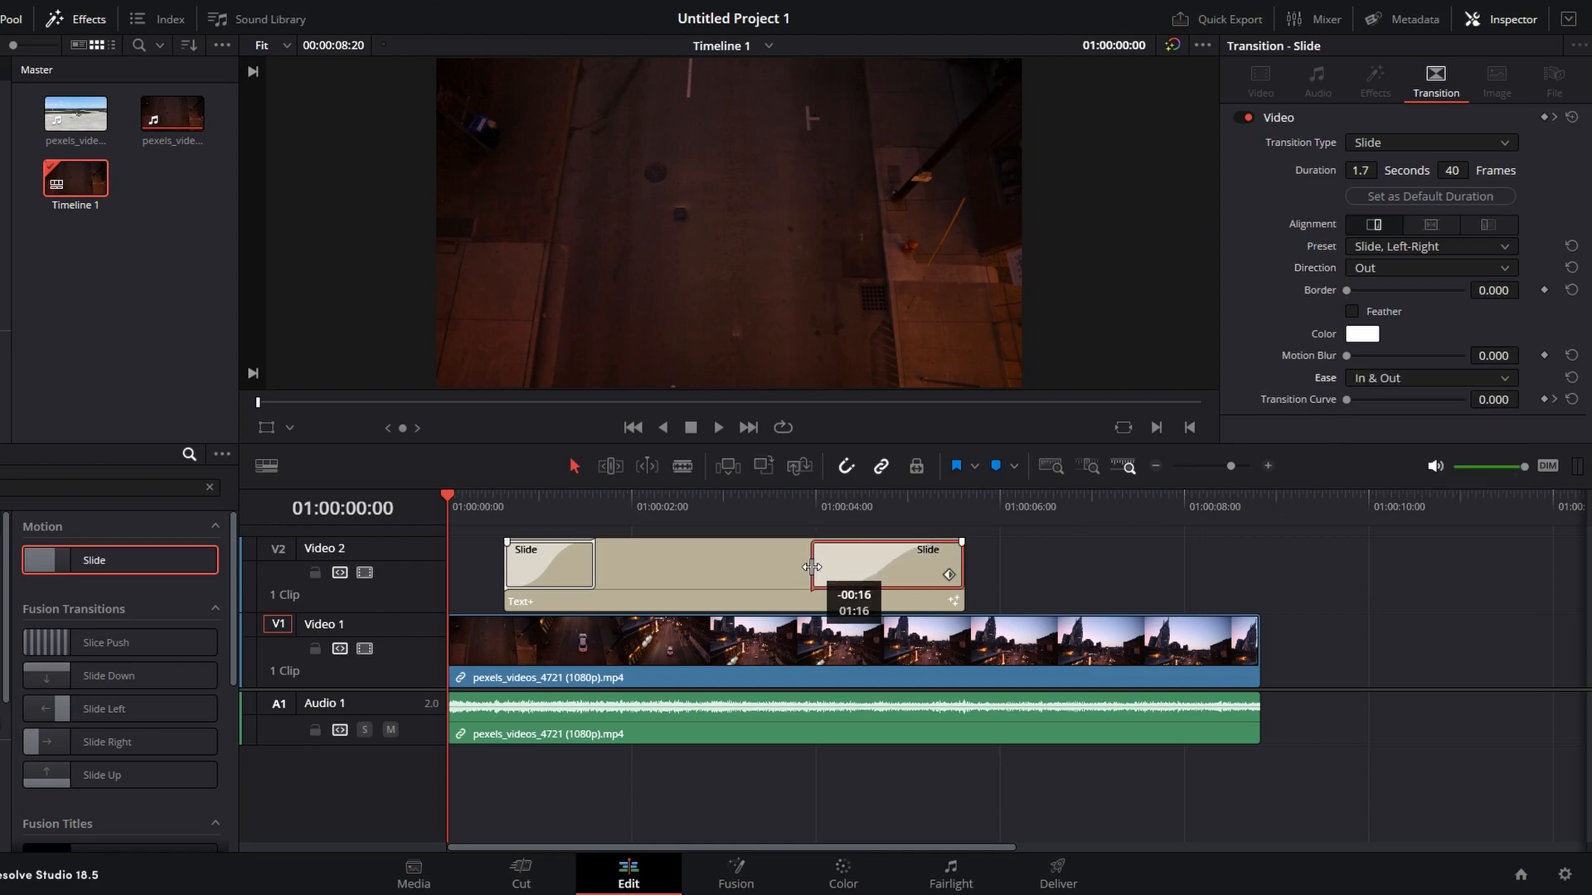
# Stretch the title's Slide transition longer, to about 1.2 seconds
pyautogui.moveTo(812, 566); pyautogui.dragTo(614, 564)
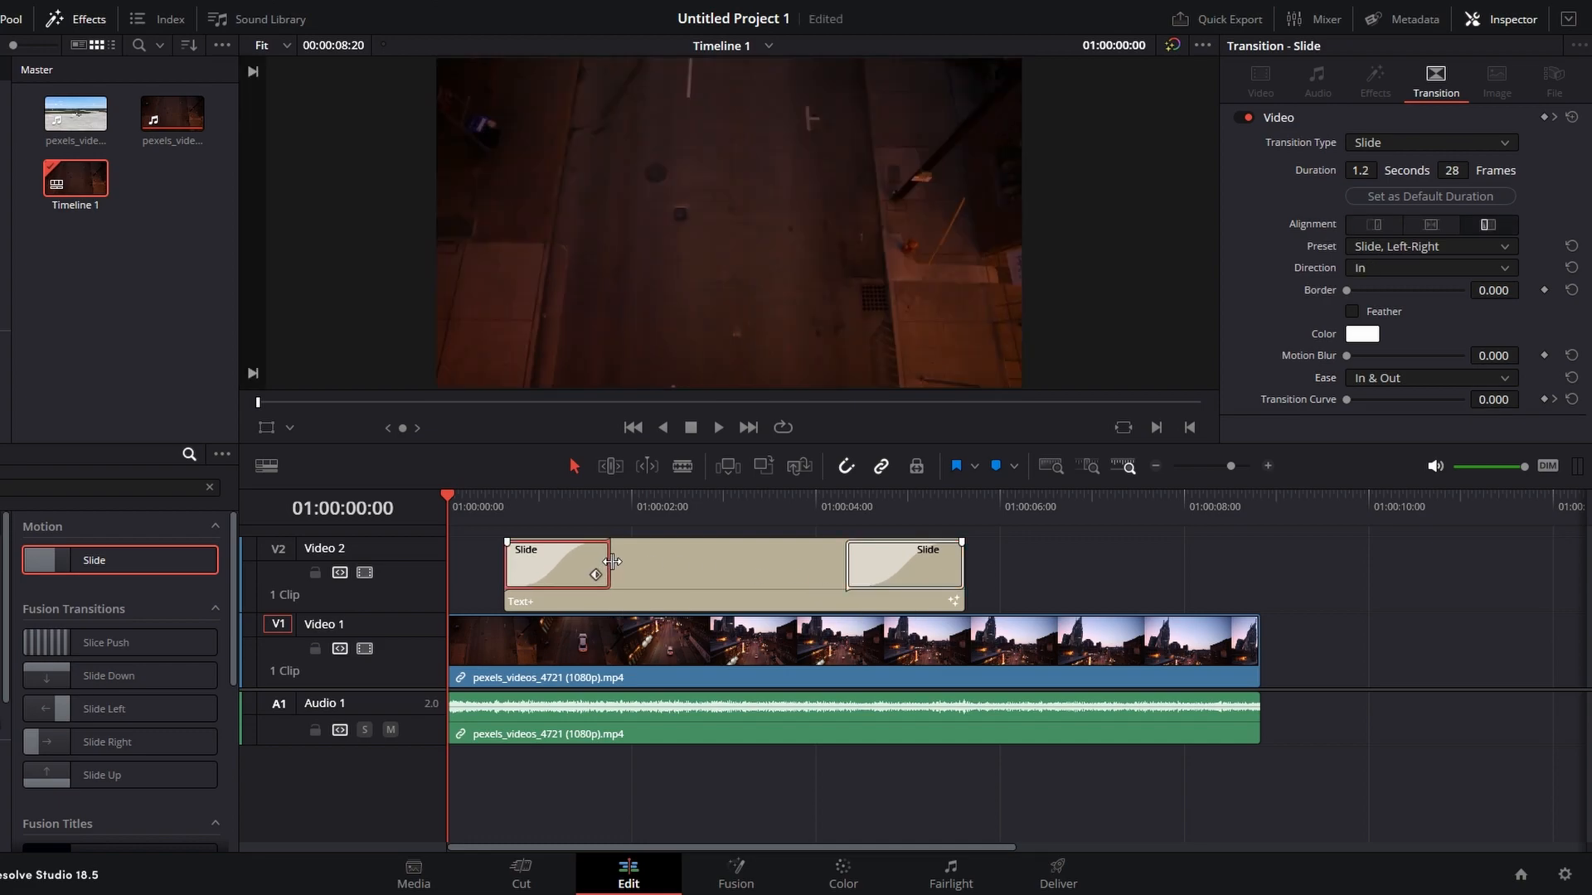